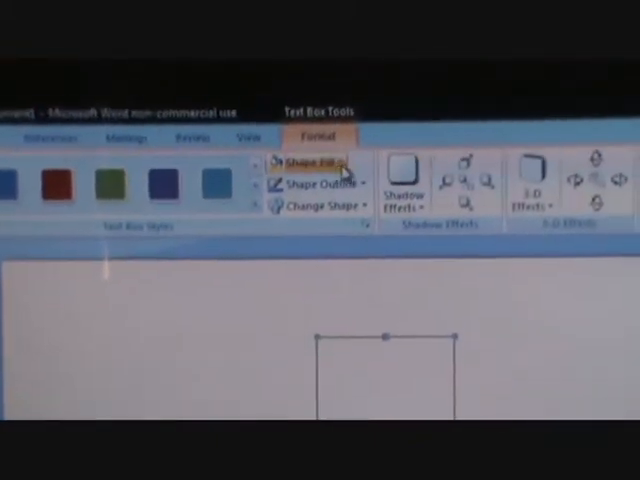
Show the Shapes gallery from the Insert ribbon to choose a shape for the page.
click(308, 162)
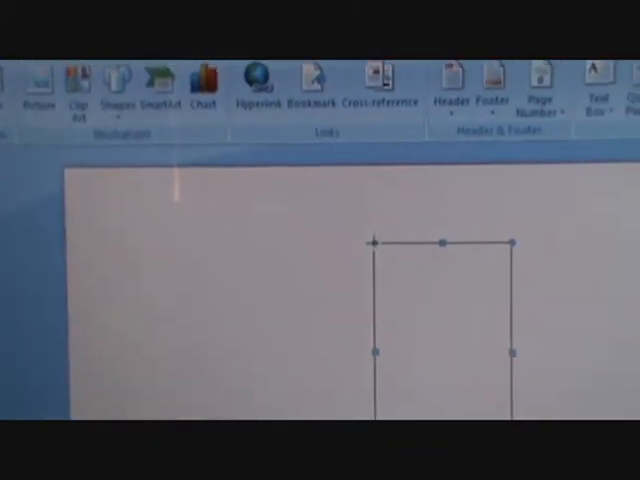
click(112, 84)
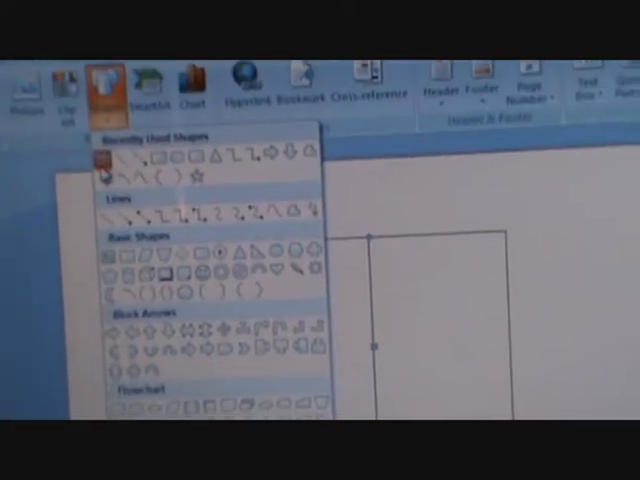